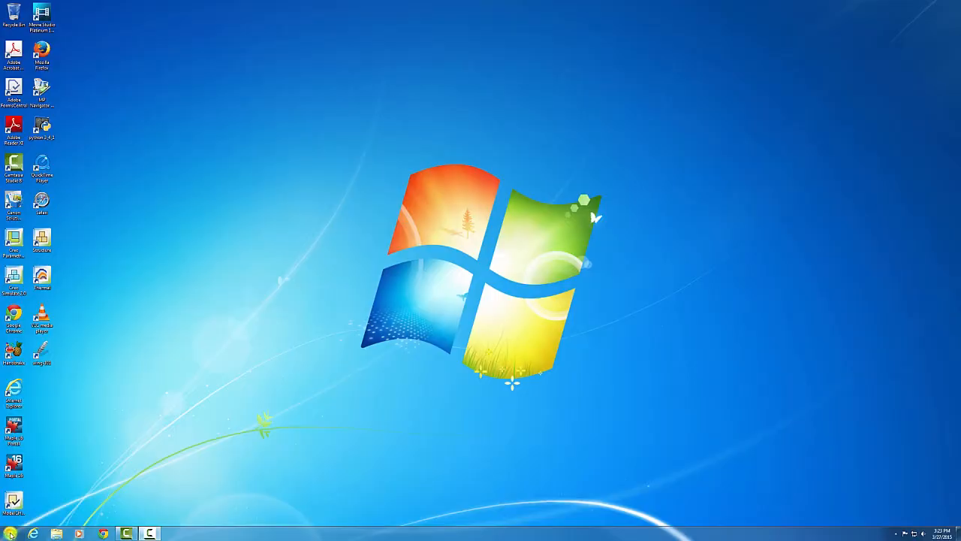
Open Computer from the Start menu to list drives C, F, two DVD drives and network drives U and V.
{"action": "left_click", "coordinate": [11, 533]}
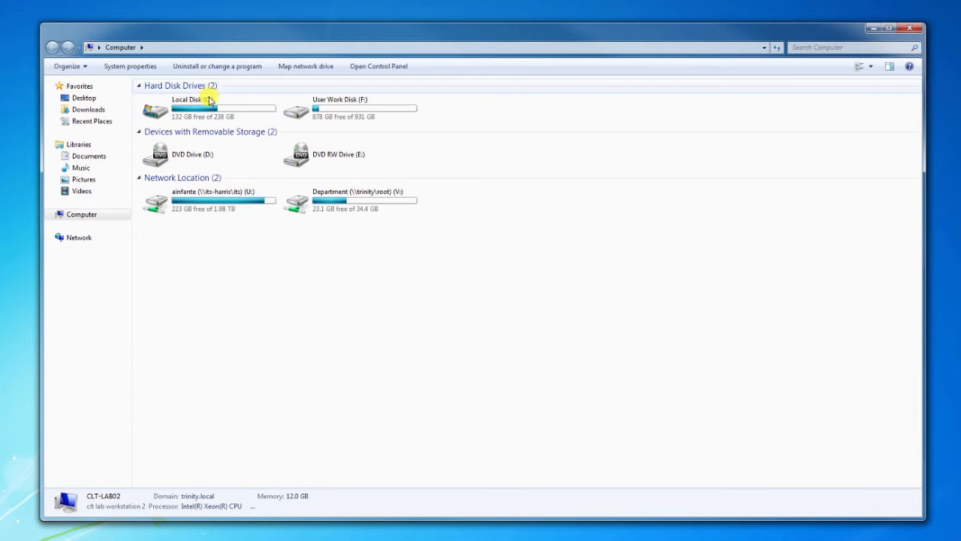
{"action": "left_click", "coordinate": [210, 104]}
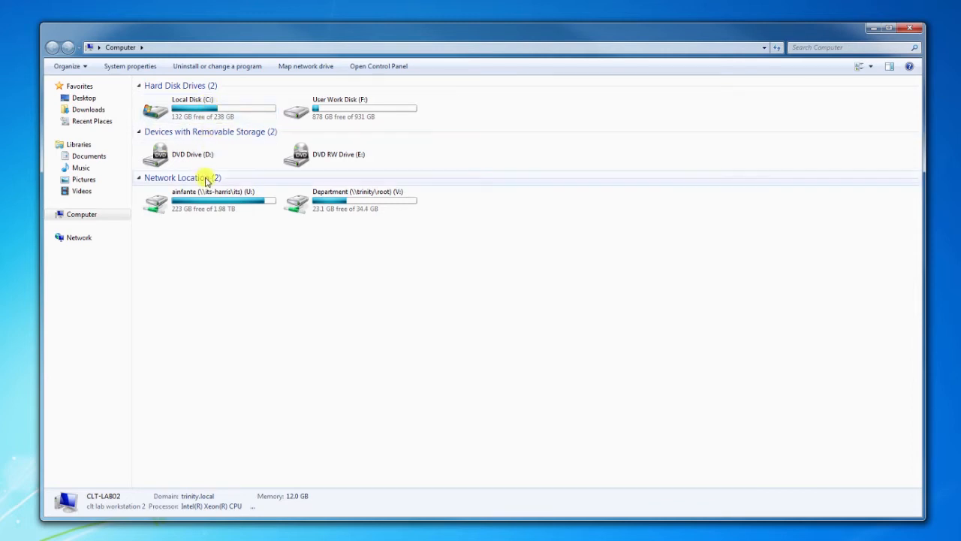
{"action": "mouse_move", "coordinate": [206, 200]}
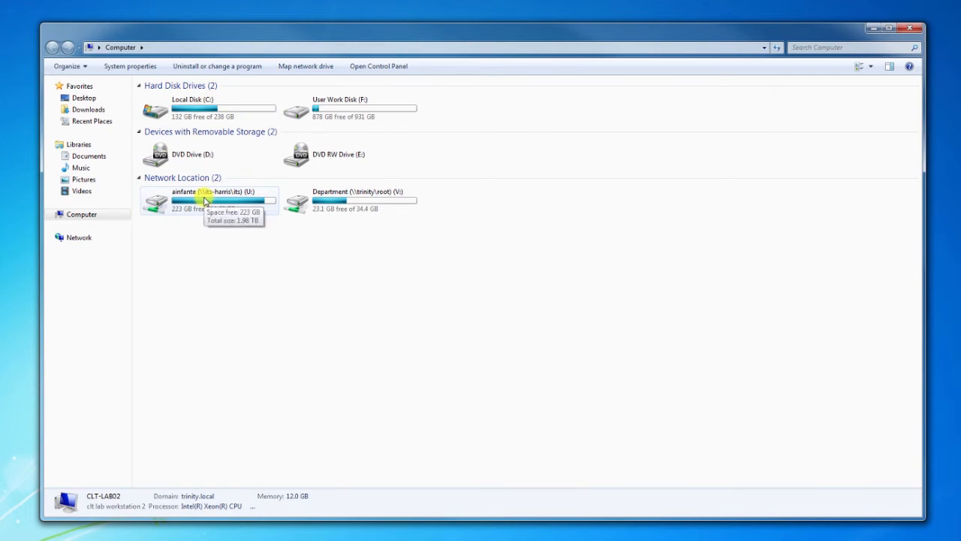
{"action": "left_click", "coordinate": [350, 200]}
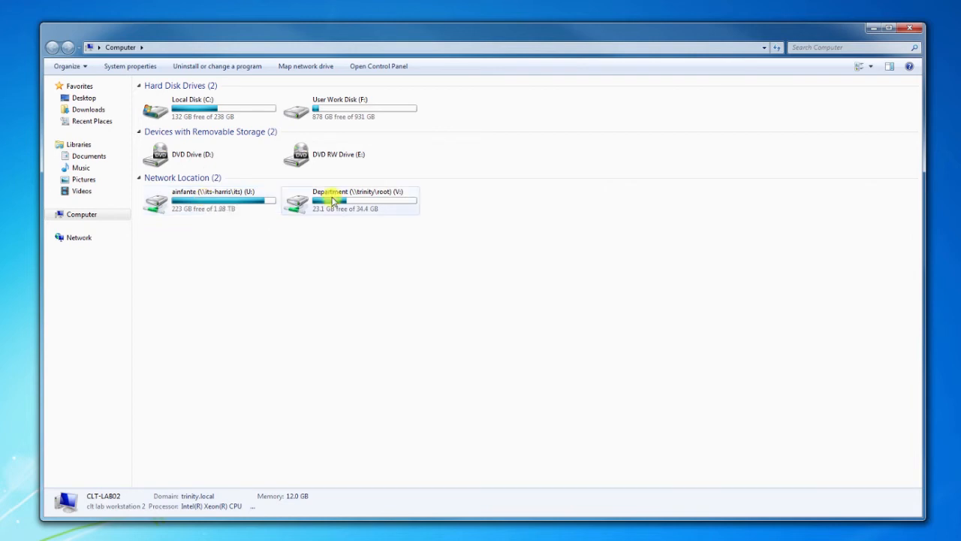
{"action": "mouse_move", "coordinate": [333, 202]}
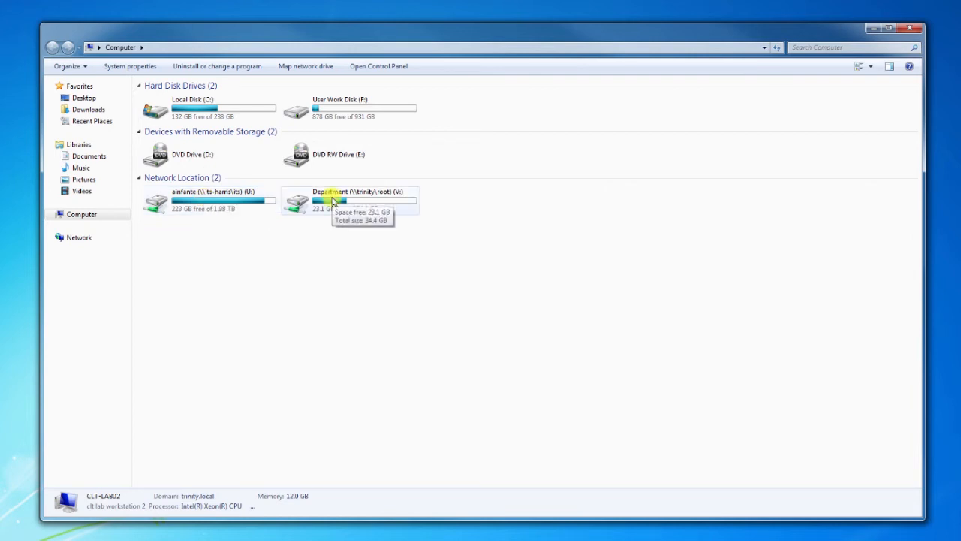